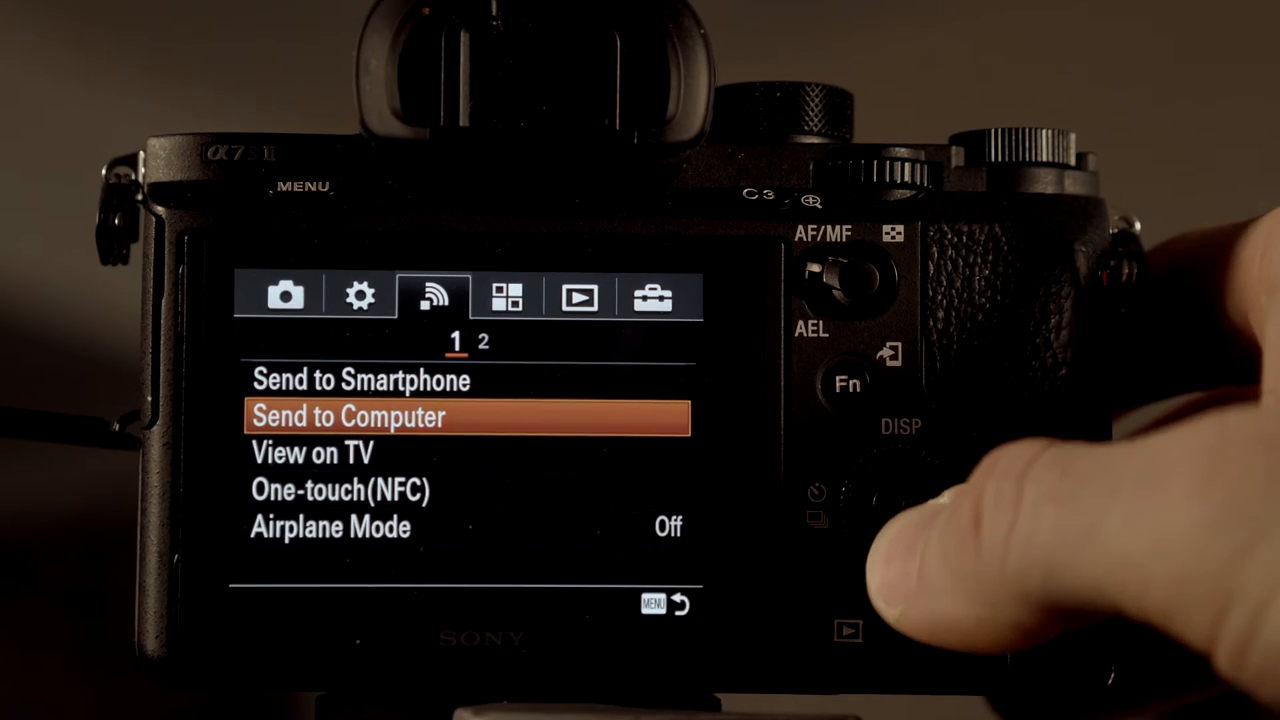
{"action": "scroll", "scroll_direction": "down", "scroll_amount": 3}
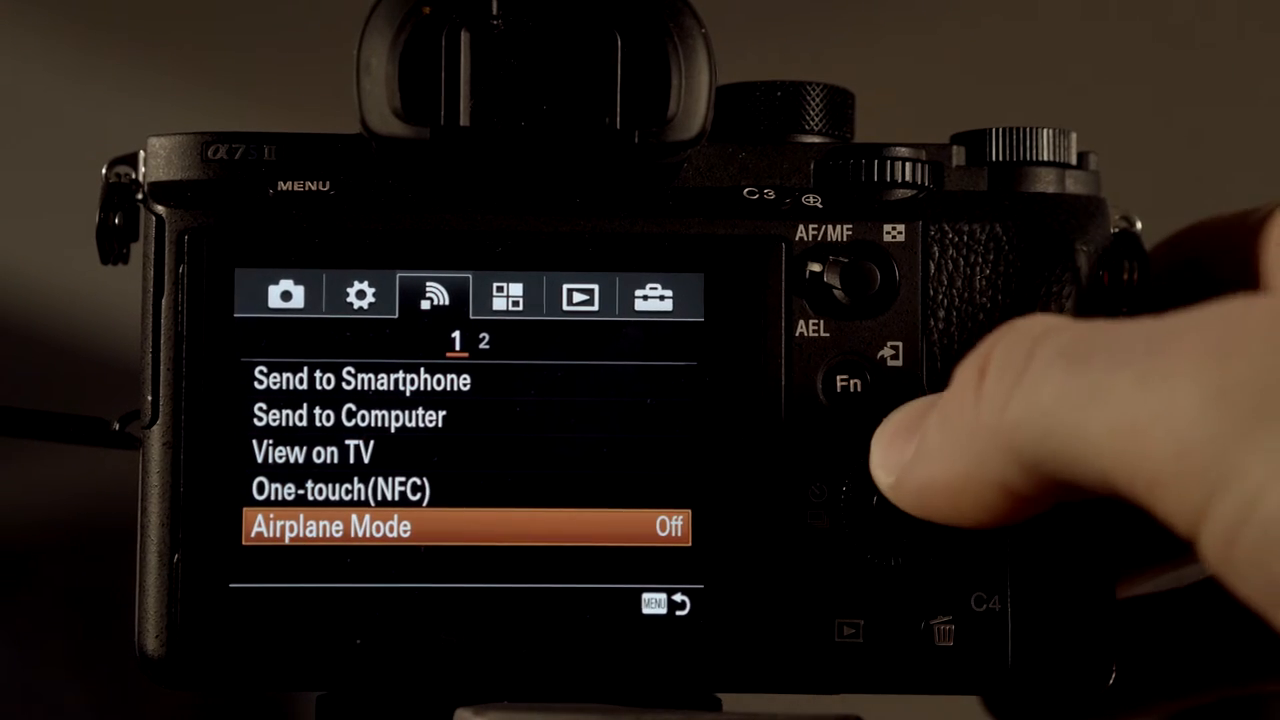